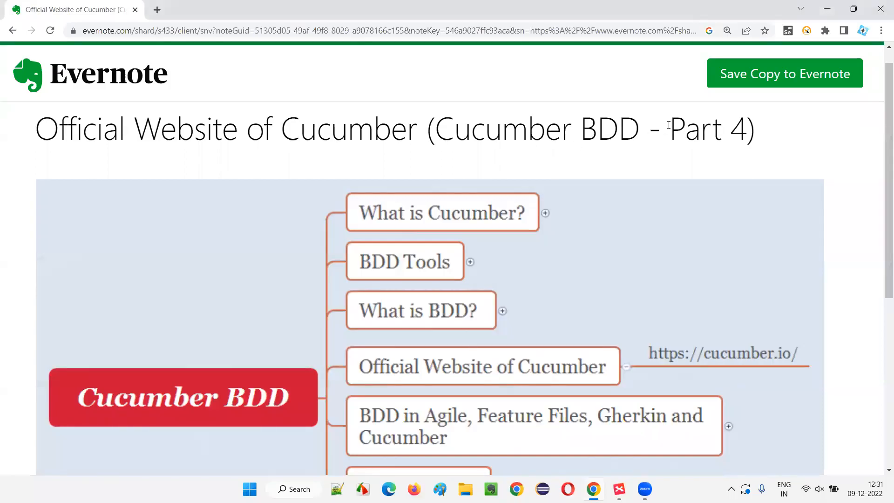
Select and clear the highlighted text in the note title
double_click(454, 129)
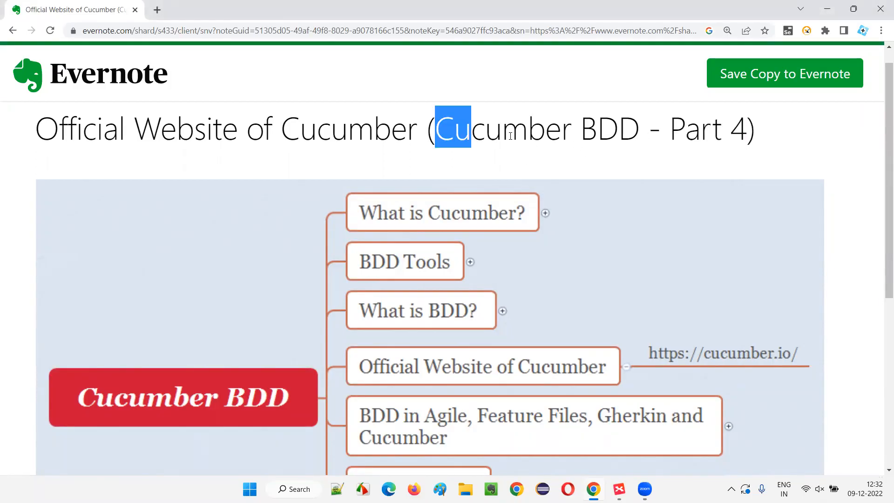
click(521, 135)
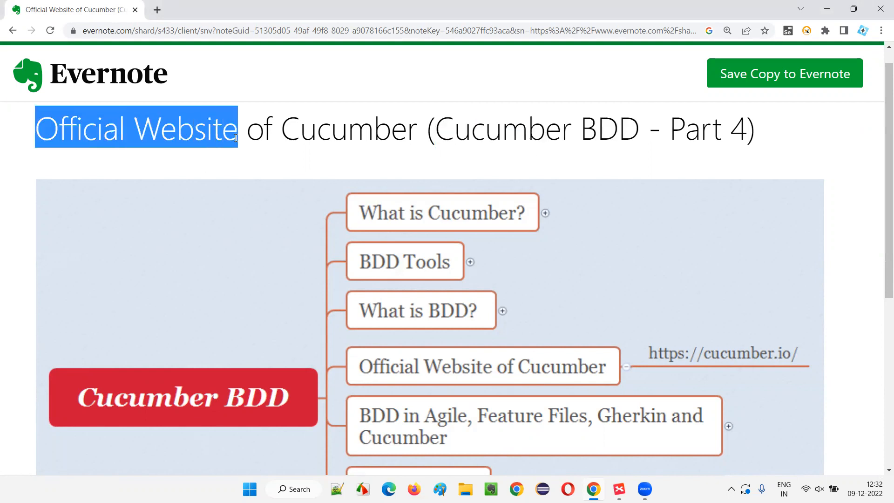
click(415, 160)
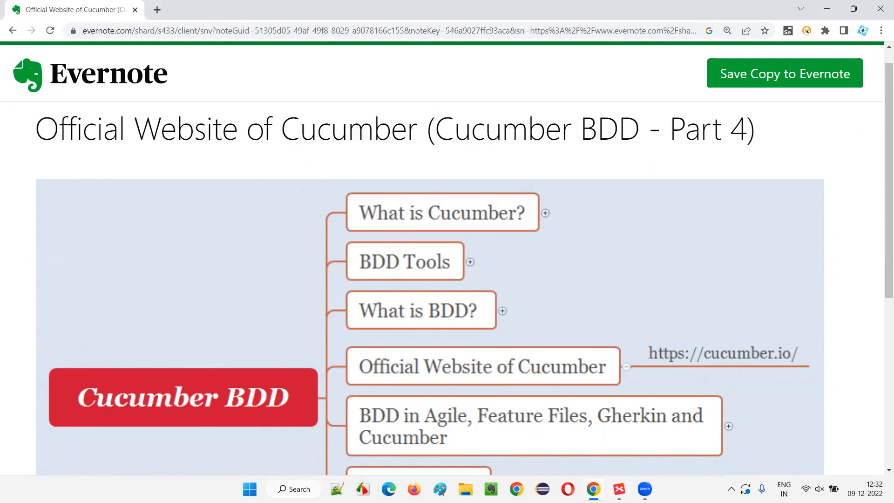
Switch to the XMind Cucumber BDD mind map and select the Official Website of Cucumber topic
click(619, 489)
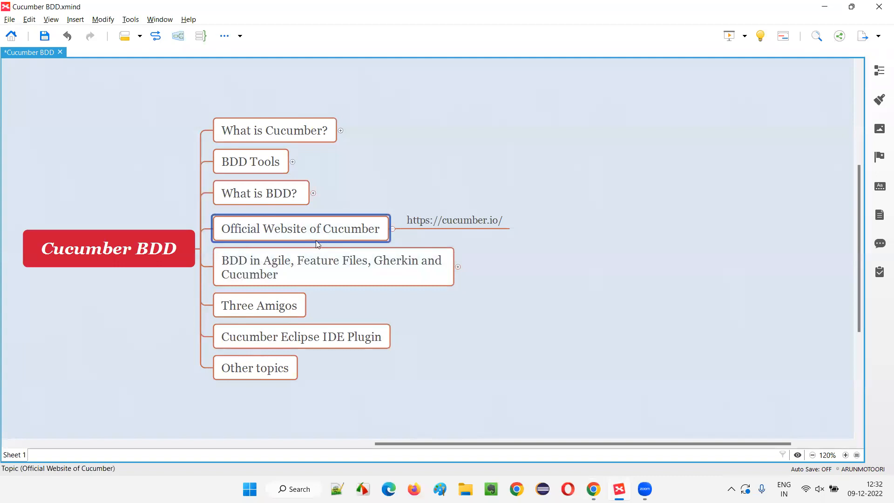
click(454, 220)
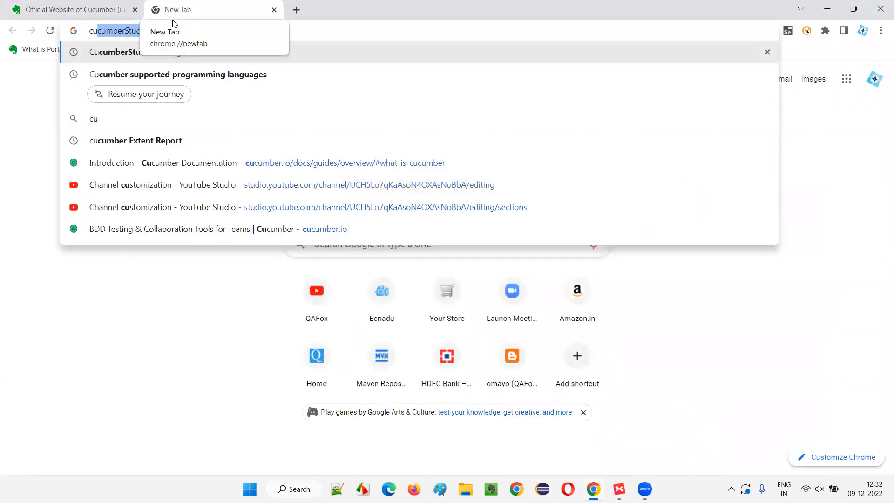
Enter cucumber.io in the address bar to load the Cucumber home page
text(cucumber.io)
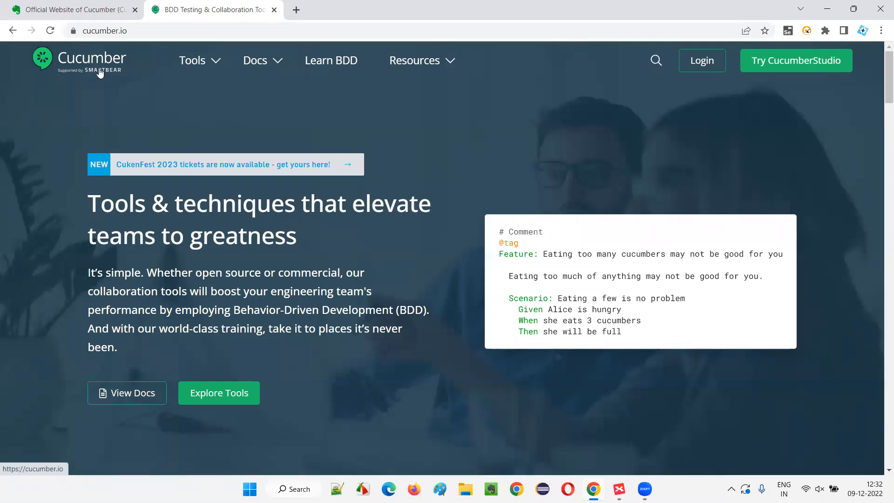
mouse_move(108, 78)
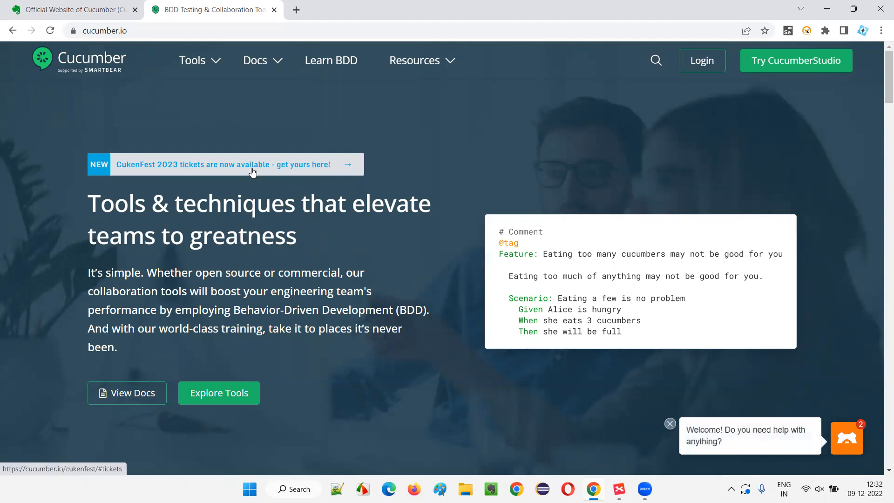
mouse_move(500, 300)
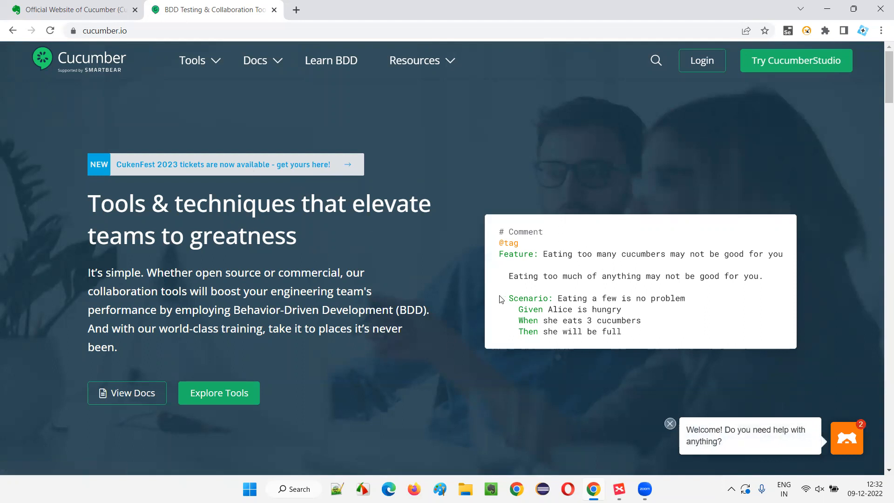
scroll(down, 3)
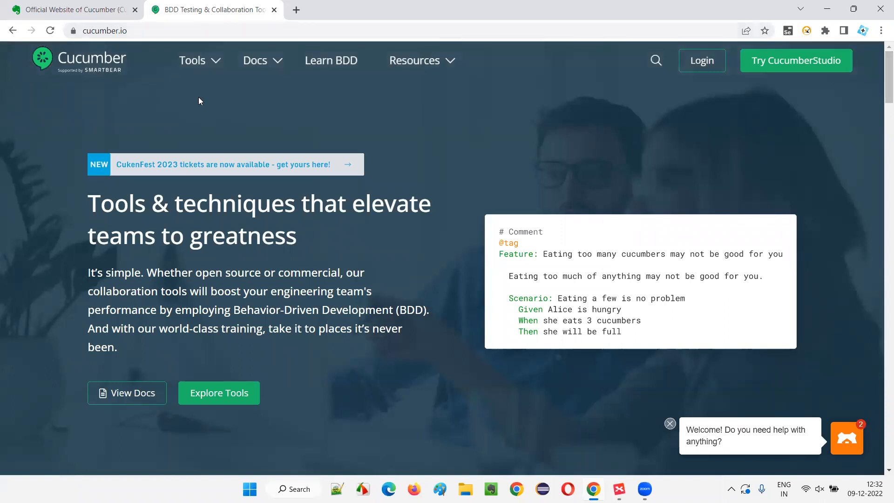
mouse_move(275, 127)
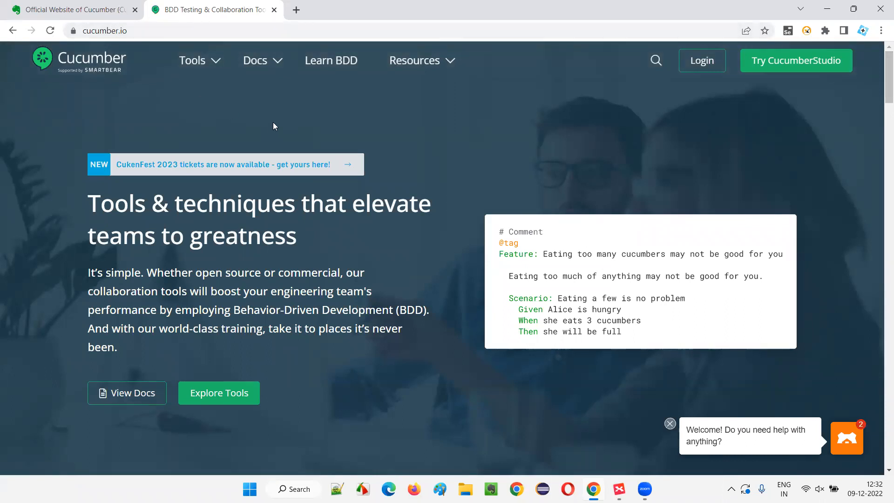
mouse_move(103, 73)
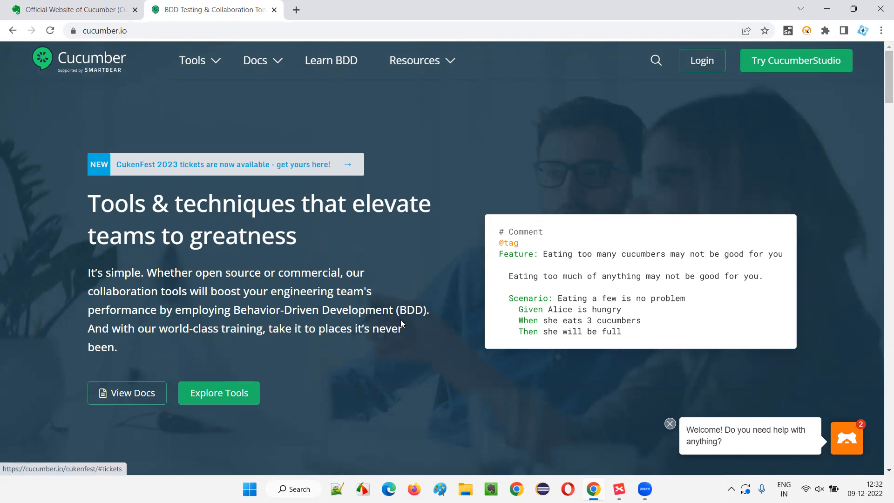
mouse_move(654, 180)
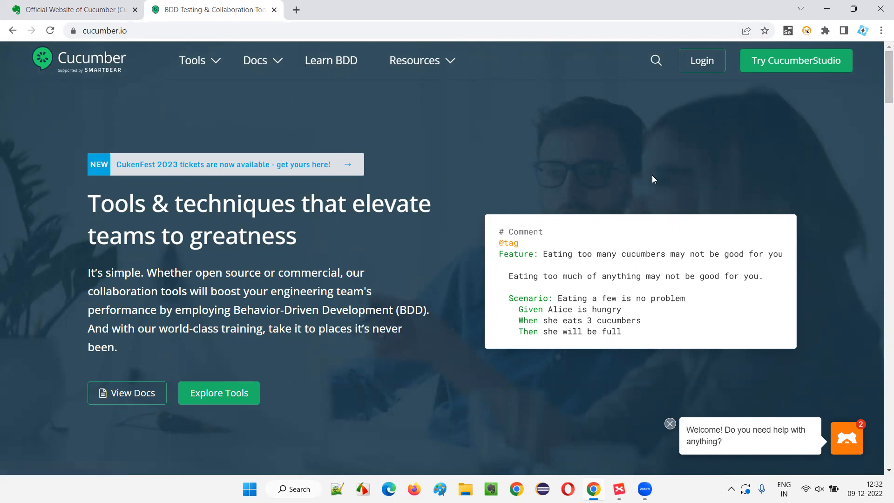
mouse_move(649, 182)
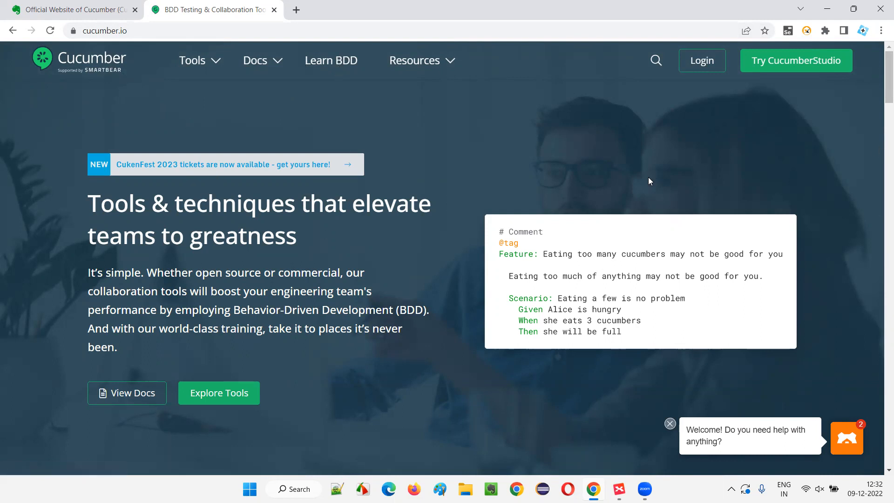
mouse_move(79, 35)
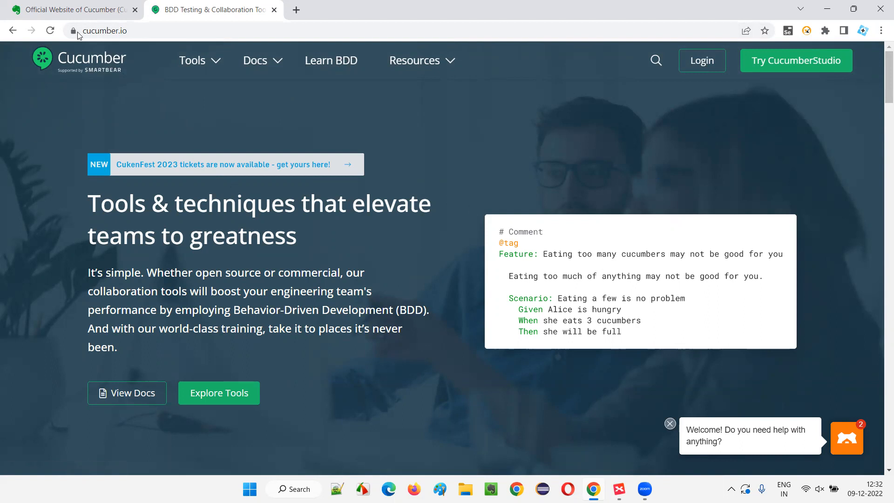
mouse_move(480, 168)
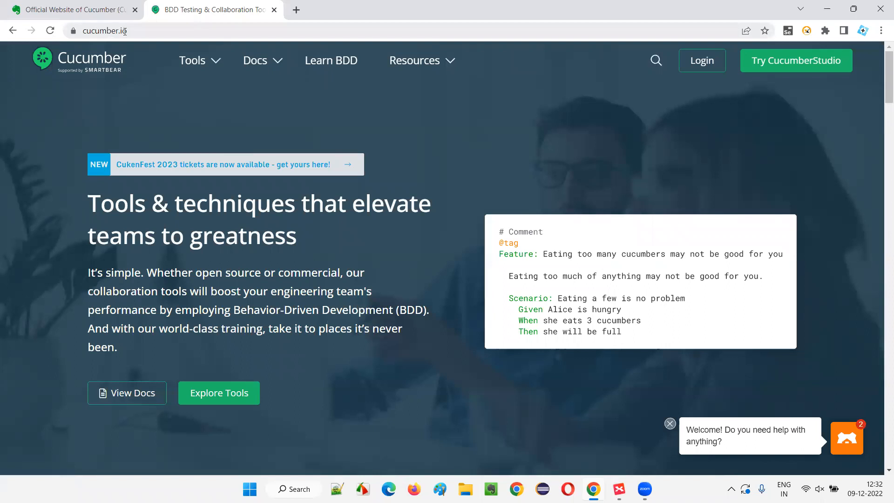
mouse_move(60, 64)
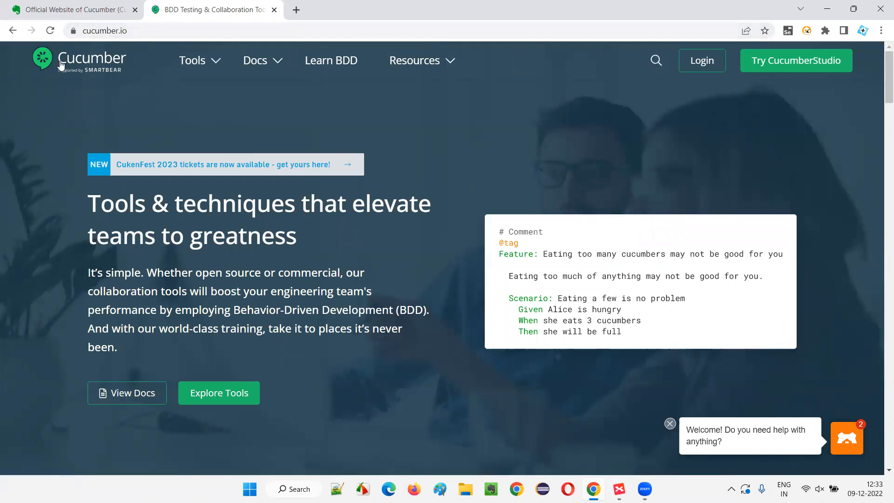
mouse_move(102, 67)
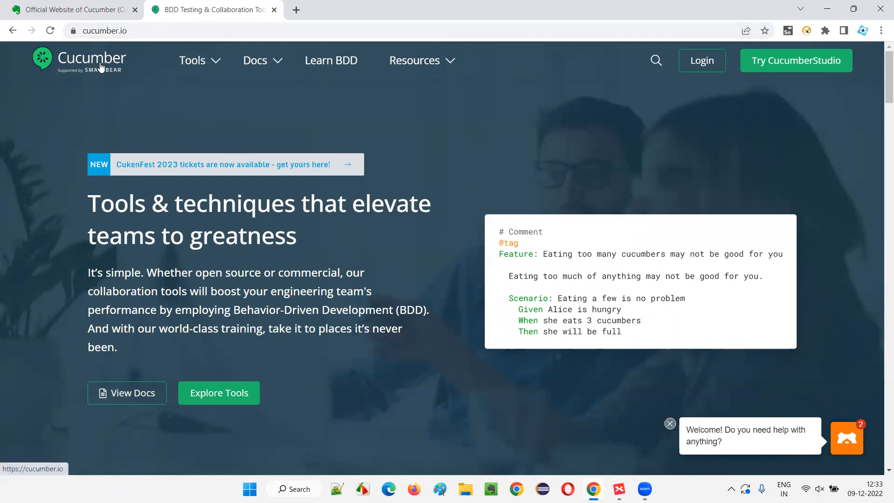
mouse_move(112, 73)
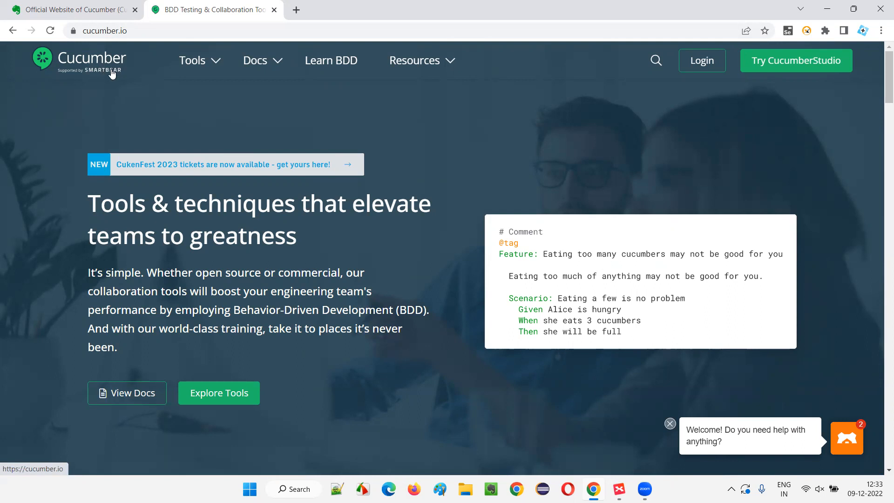
mouse_move(134, 105)
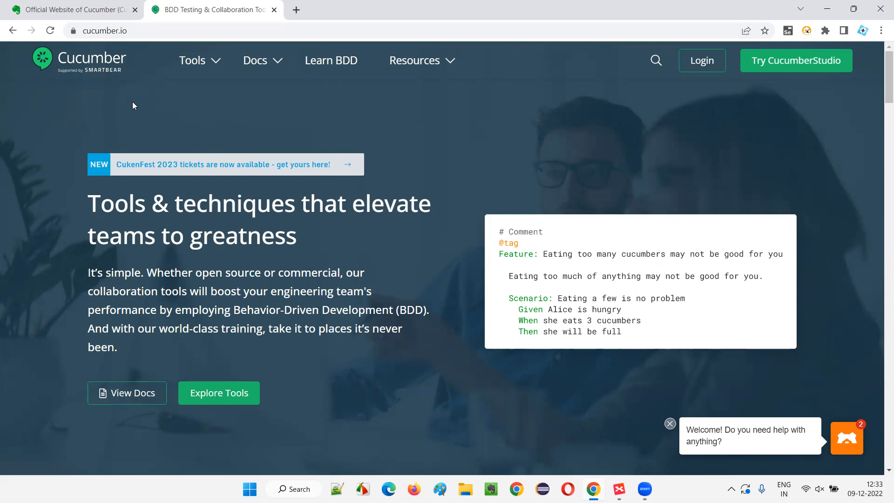
mouse_move(149, 110)
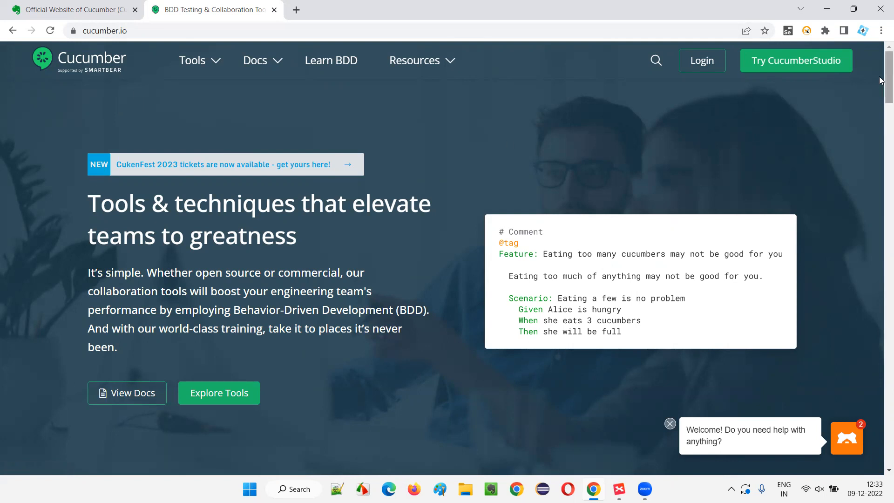
mouse_move(194, 79)
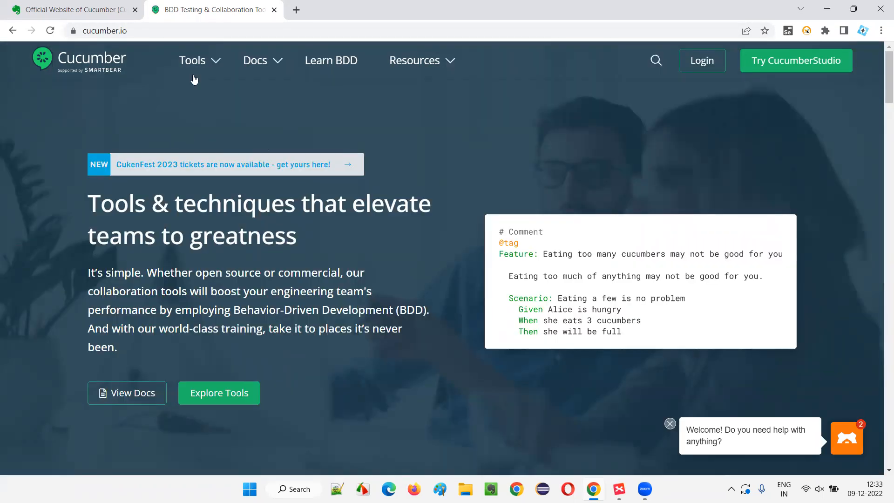
Browse the Tools and Docs menus on cucumber.io, ending with the Docs dropdown open
click(192, 59)
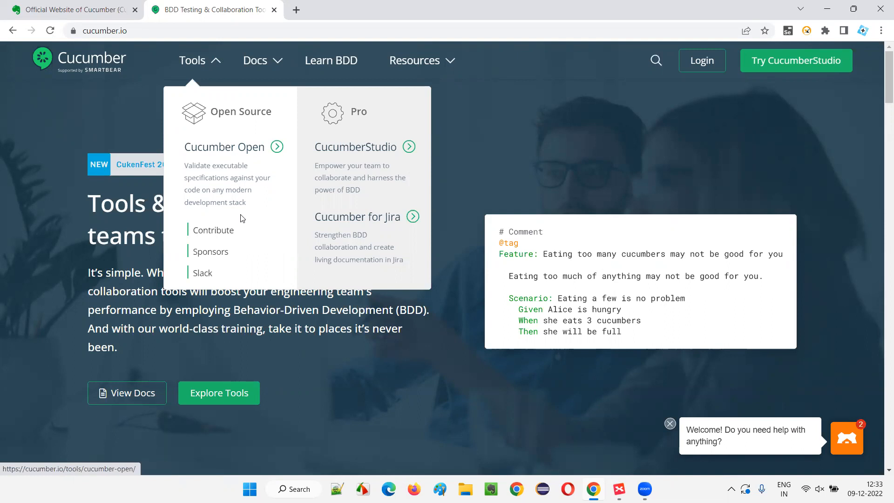
click(254, 61)
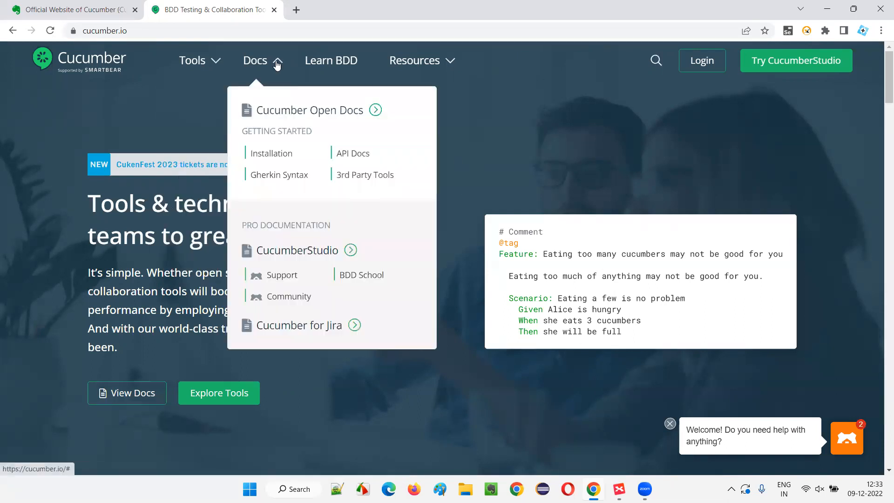
mouse_move(262, 113)
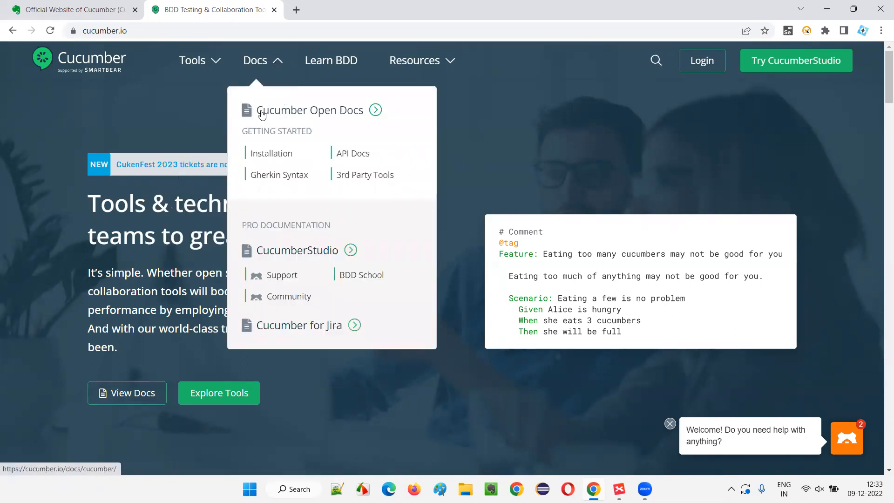
mouse_move(276, 157)
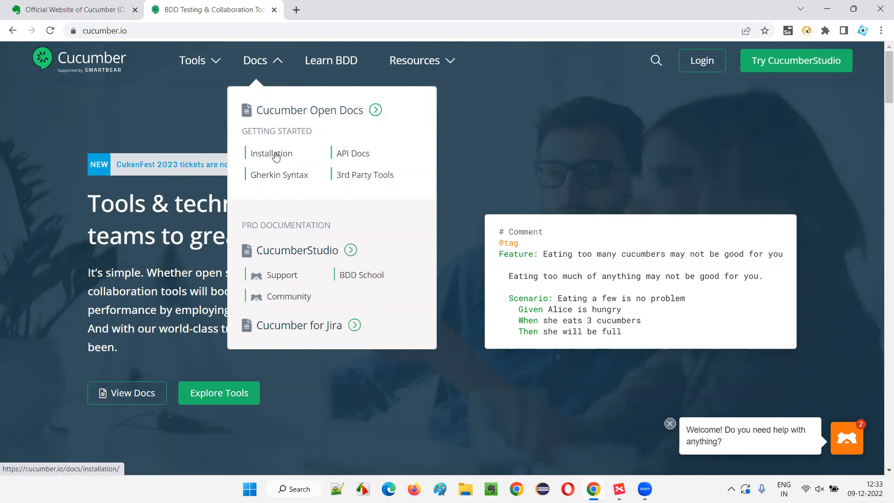
mouse_move(356, 162)
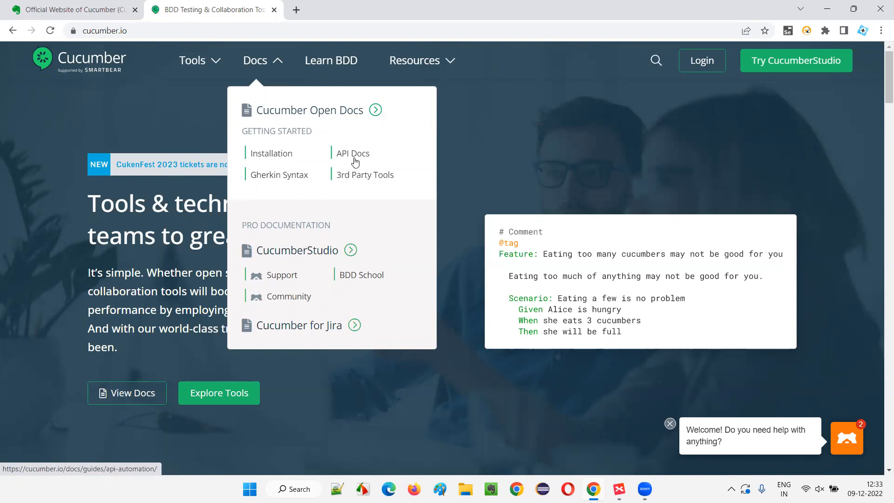
mouse_move(343, 188)
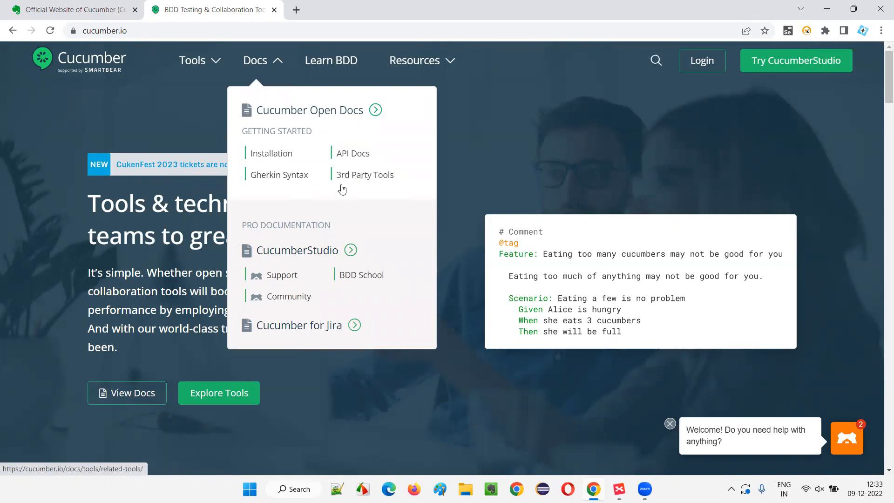
mouse_move(290, 156)
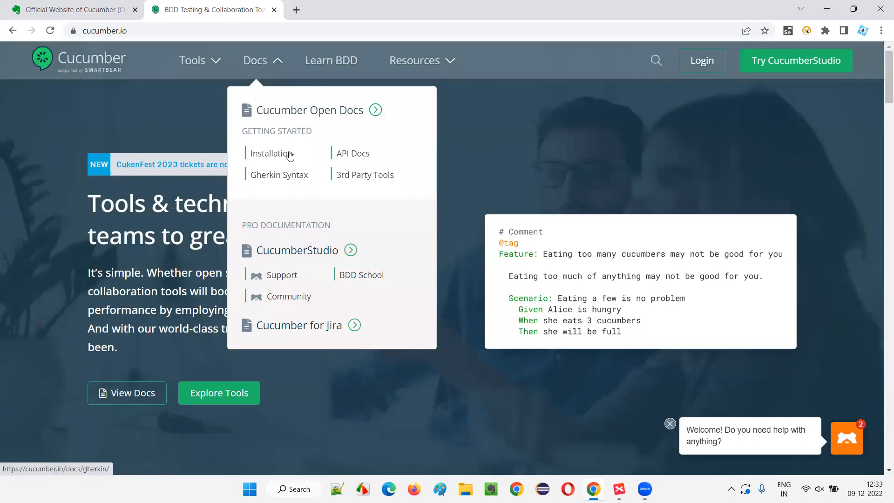
click(415, 60)
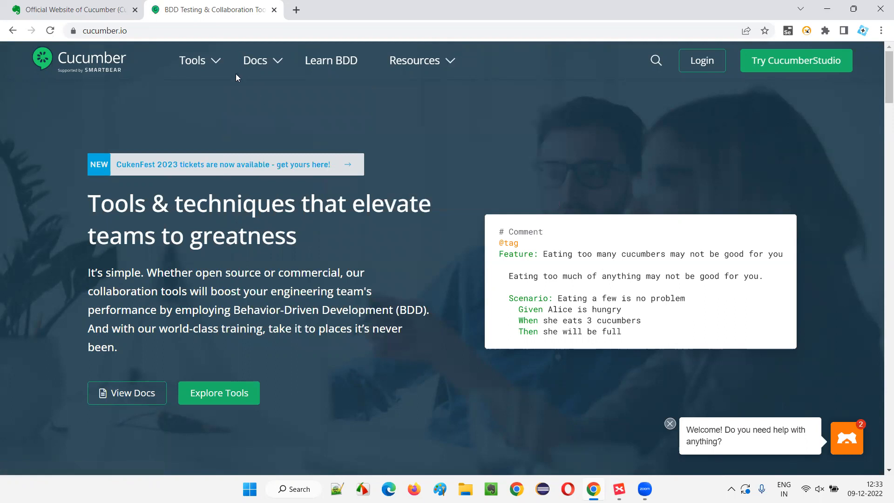
click(254, 60)
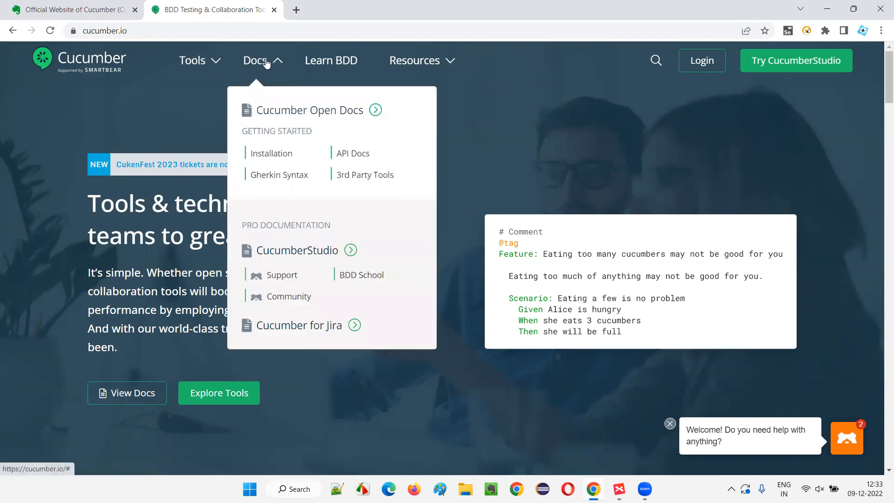
mouse_move(290, 187)
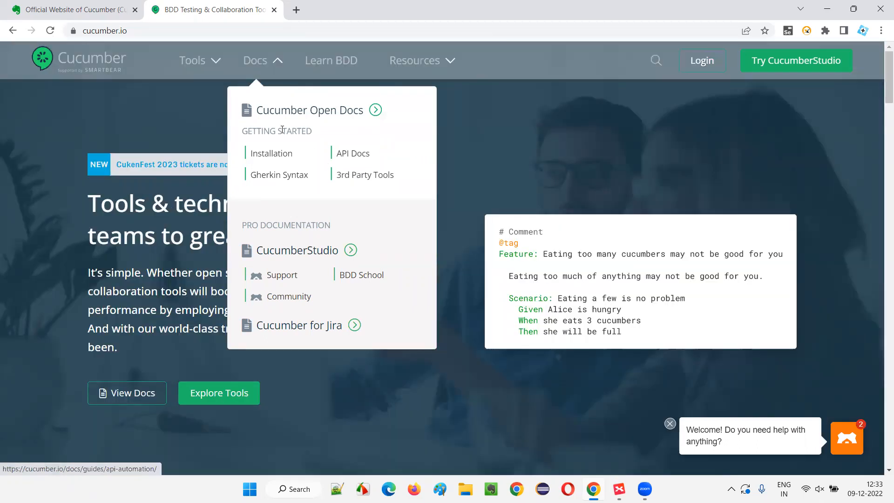
Go to Cucumber Open Docs from the Docs menu, then head toward the Guides section
click(309, 110)
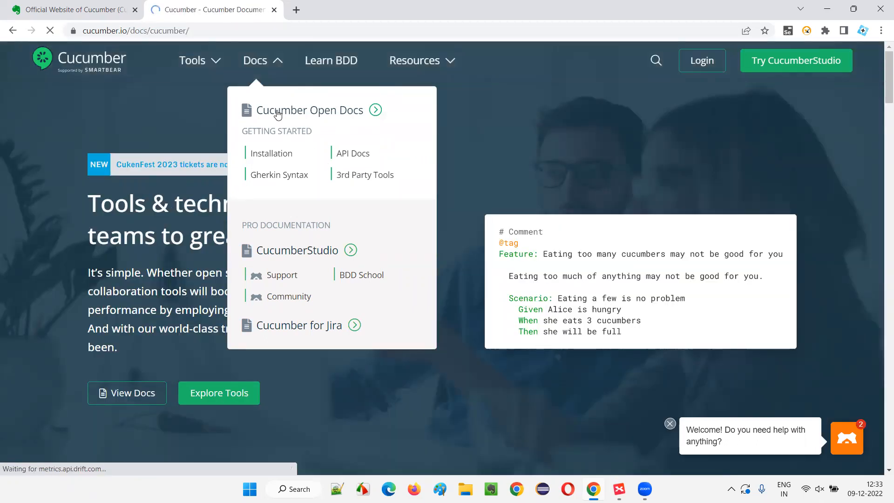
click(311, 110)
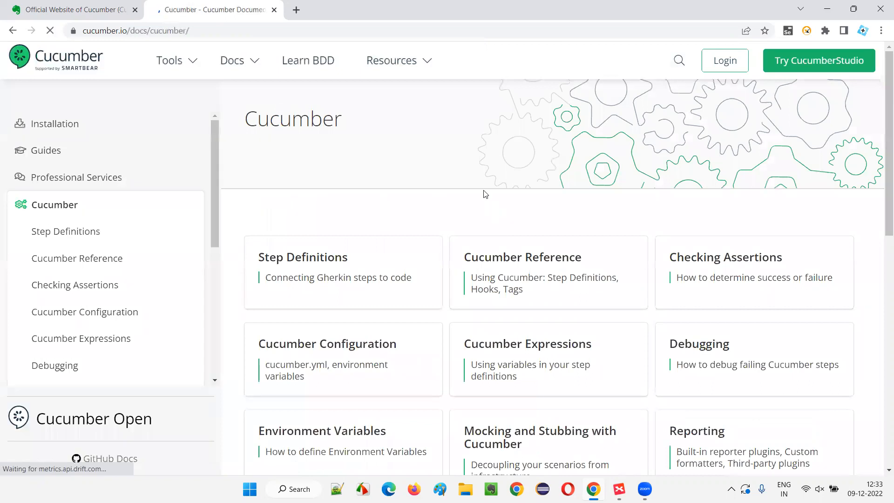
click(233, 60)
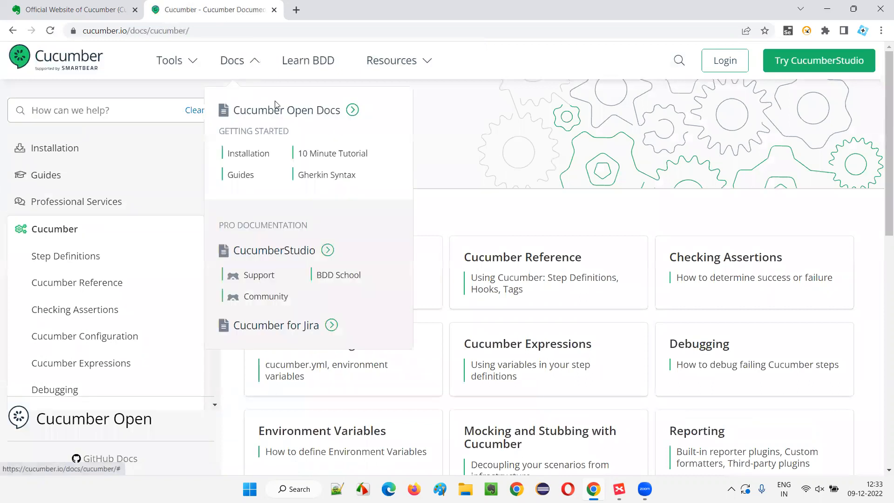
click(89, 110)
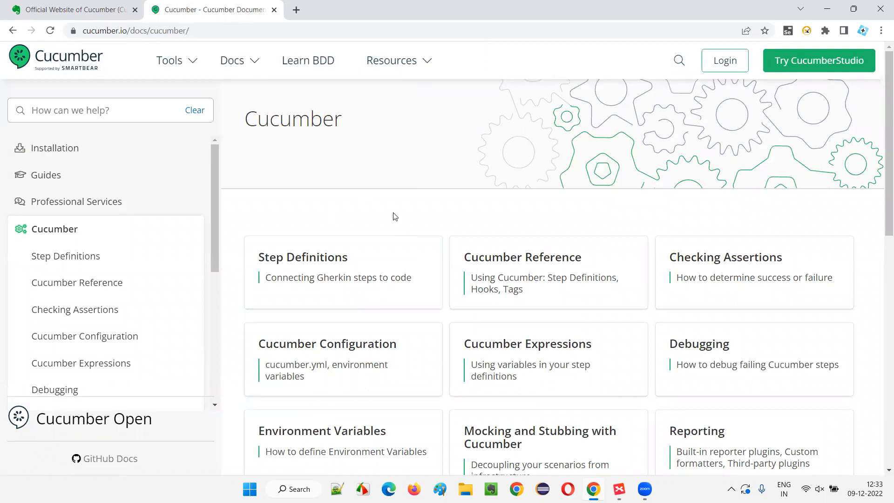
mouse_move(64, 187)
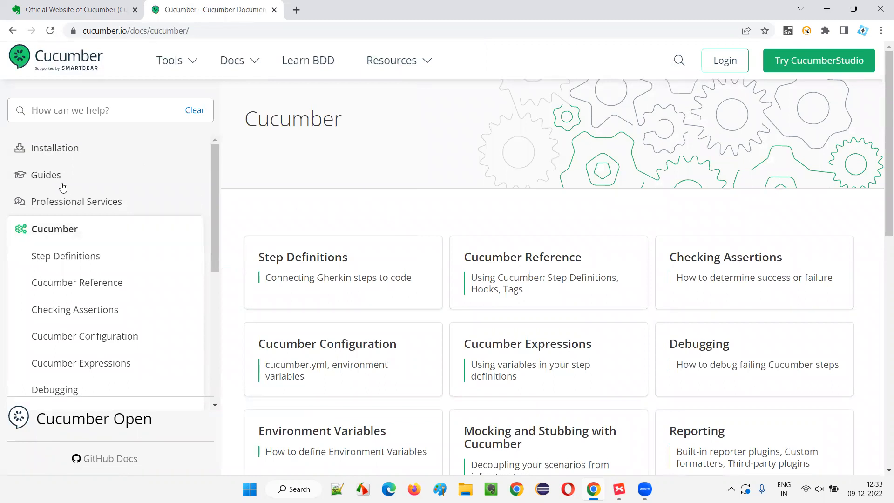
click(46, 175)
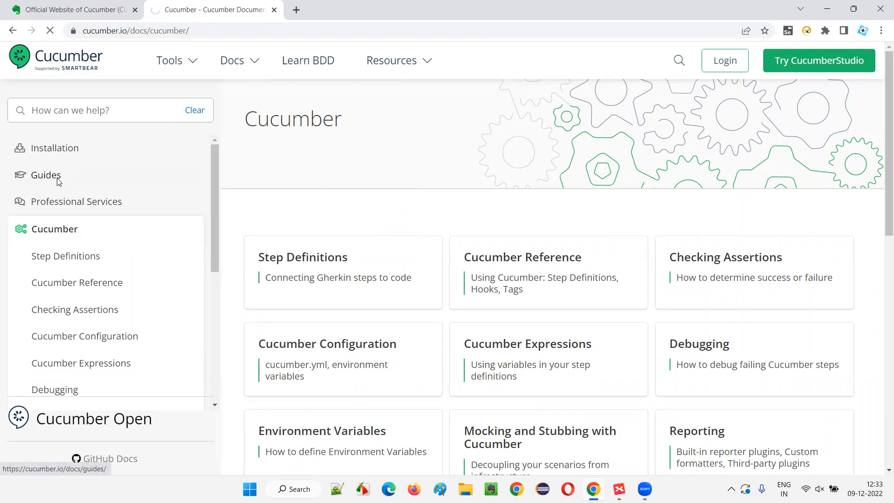
From Guides, open the Introduction guide and jump to its 'What are Step Definitions?' section
click(46, 175)
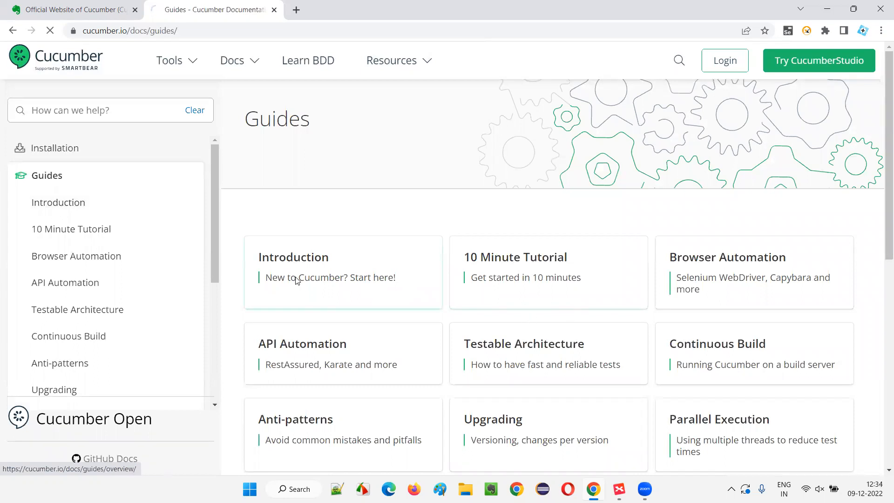
click(294, 257)
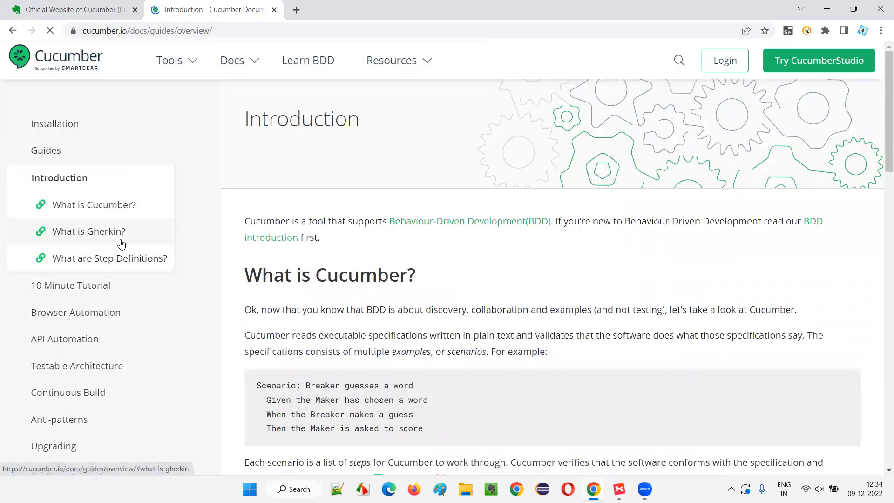
click(109, 258)
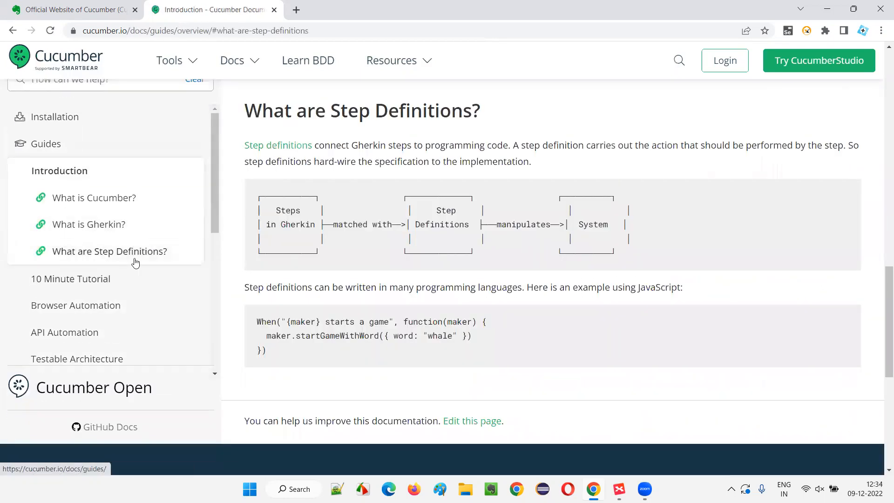
scroll(down, 3)
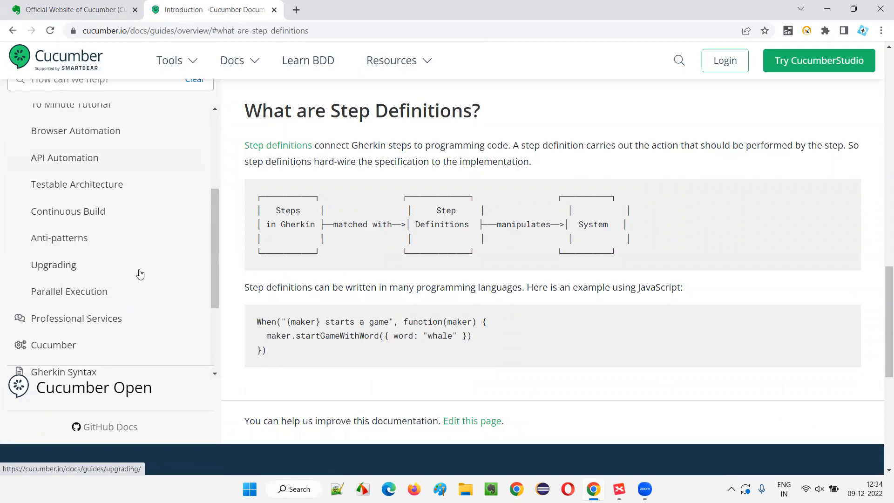
scroll(up, 3)
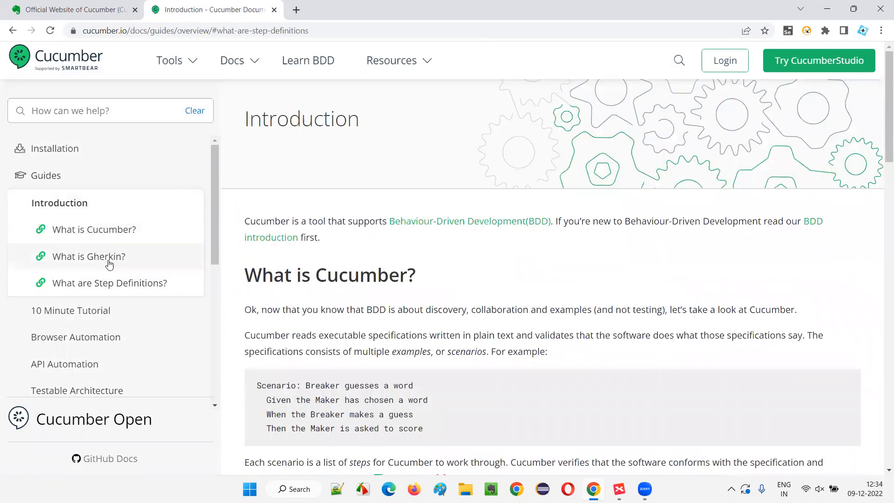
mouse_move(59, 160)
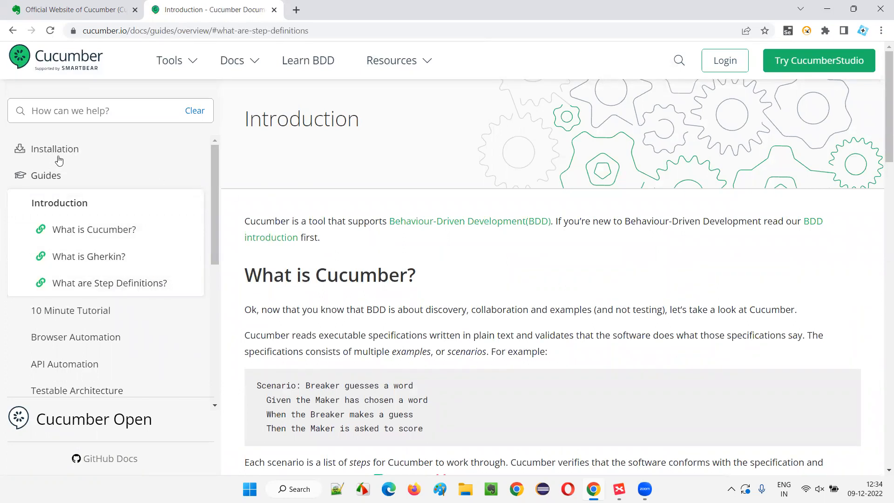
mouse_move(128, 69)
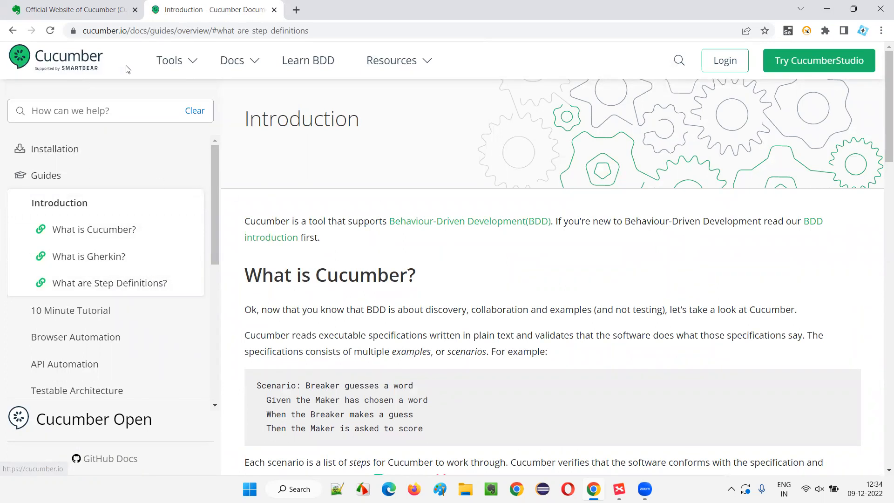
scroll(down, 3)
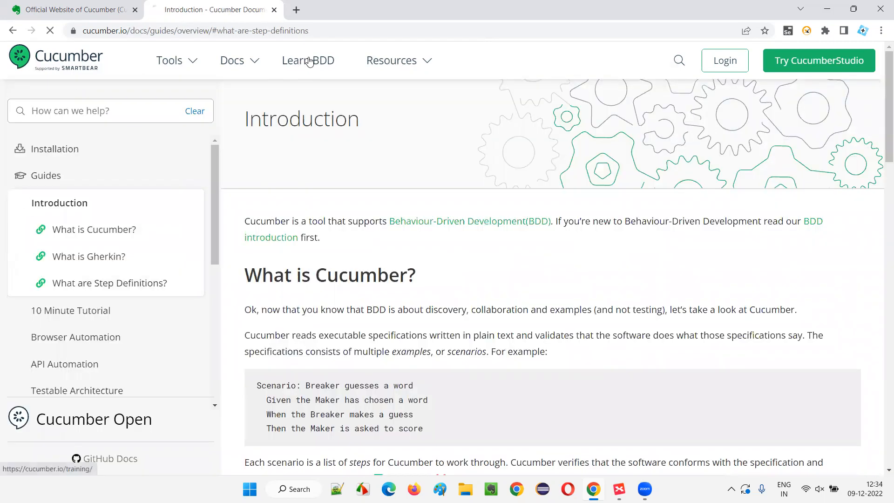
Load the Learn BDD (Cucumber School) page and preview the Resources, Tools and Docs menus
click(308, 61)
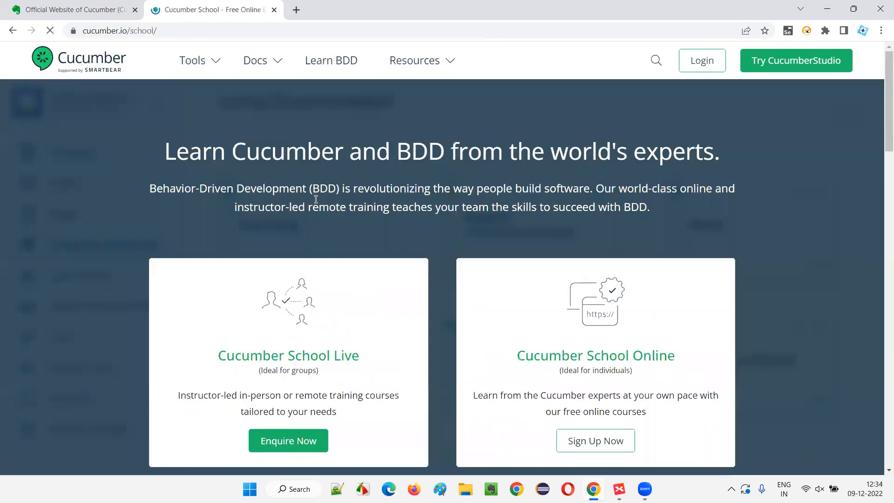
scroll(down, 3)
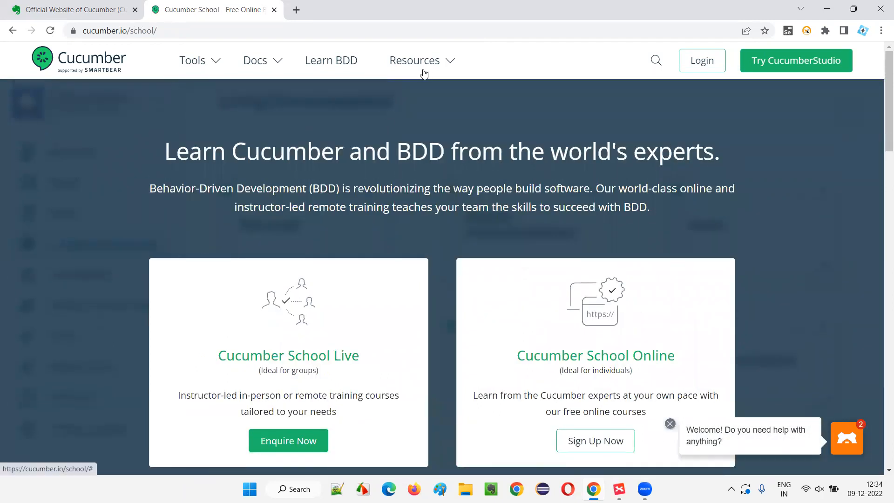
mouse_move(123, 88)
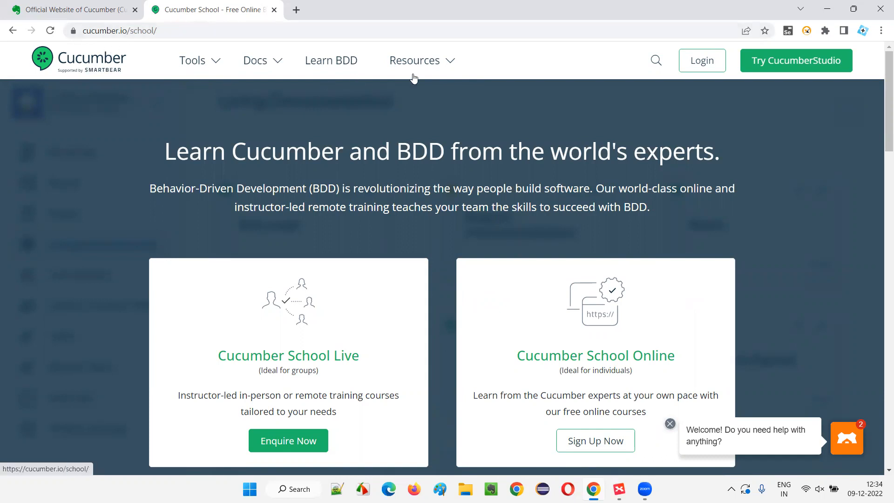
click(414, 60)
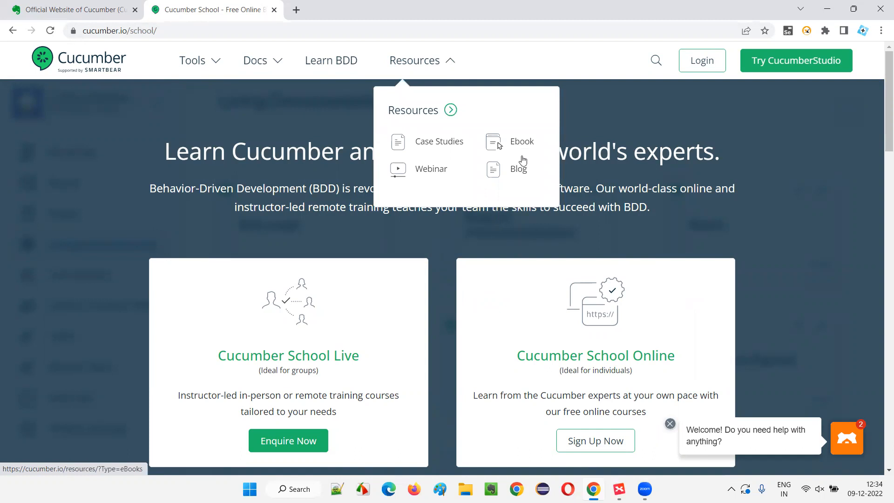
click(192, 60)
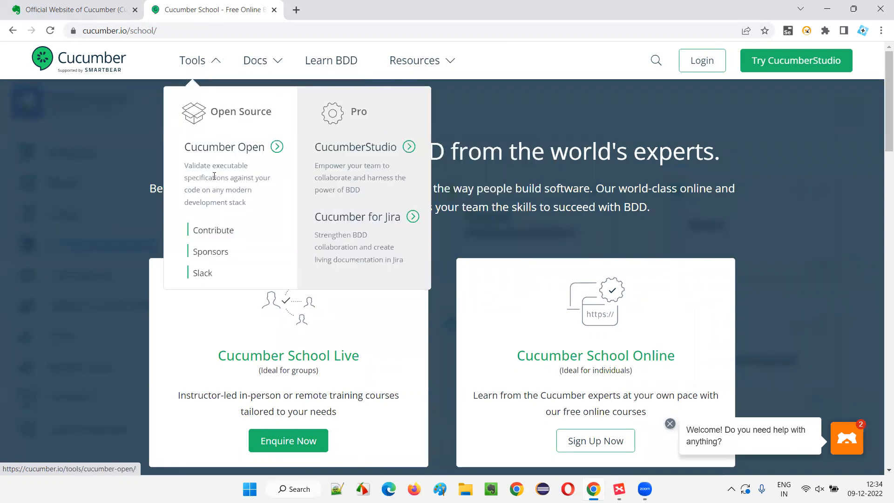
click(254, 61)
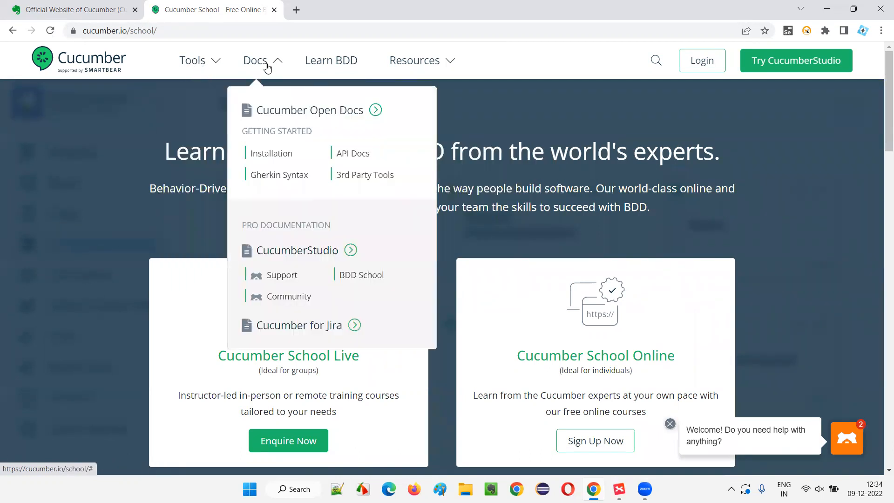
mouse_move(269, 161)
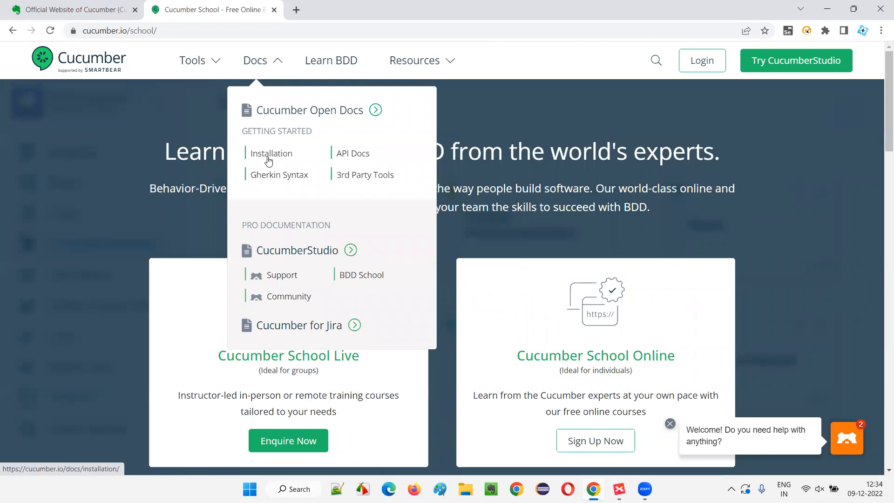
Go to Docs > Installation and choose the Cucumber-JVM guide
click(271, 153)
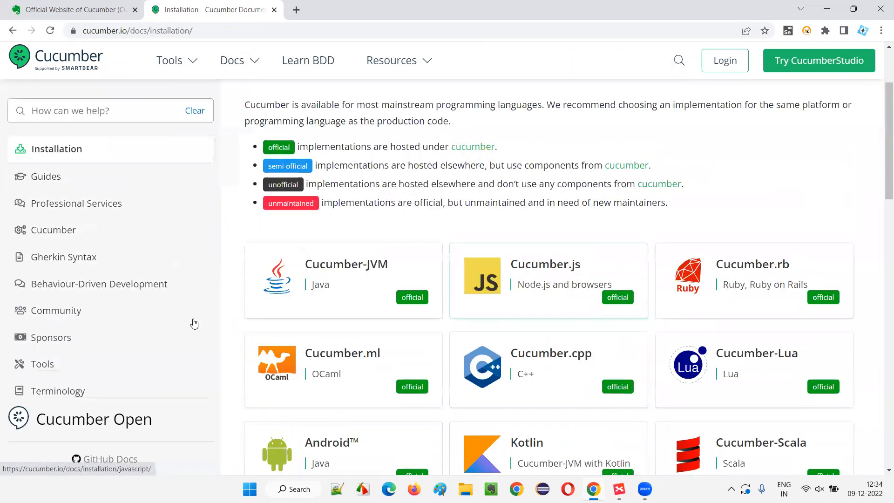
click(347, 274)
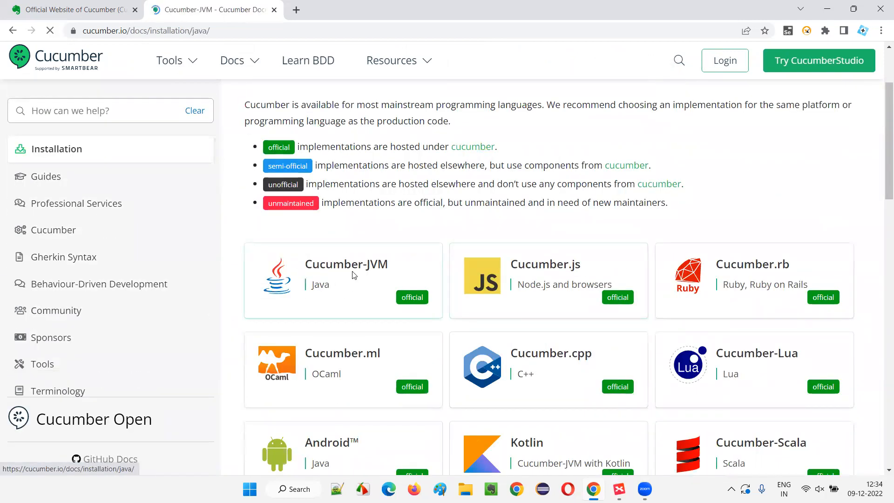
click(346, 265)
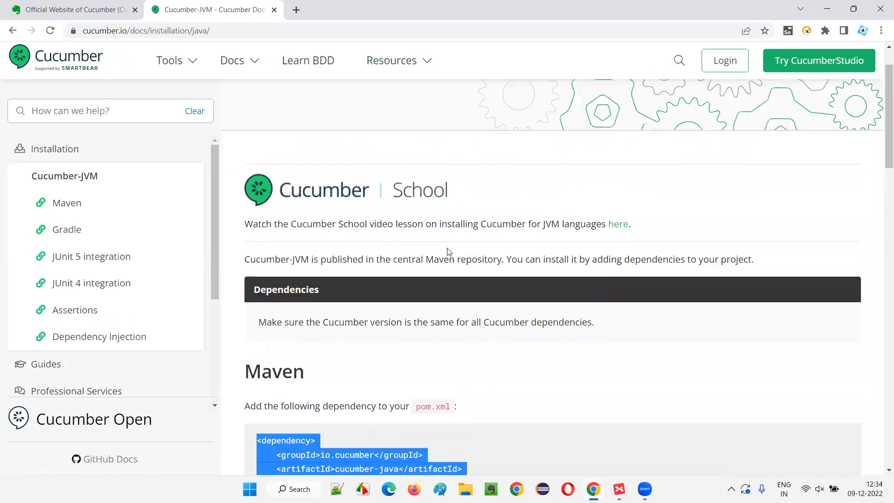
Scroll through the Maven, Gradle and JUnit sections, then switch back toward XMind
scroll(down, 3)
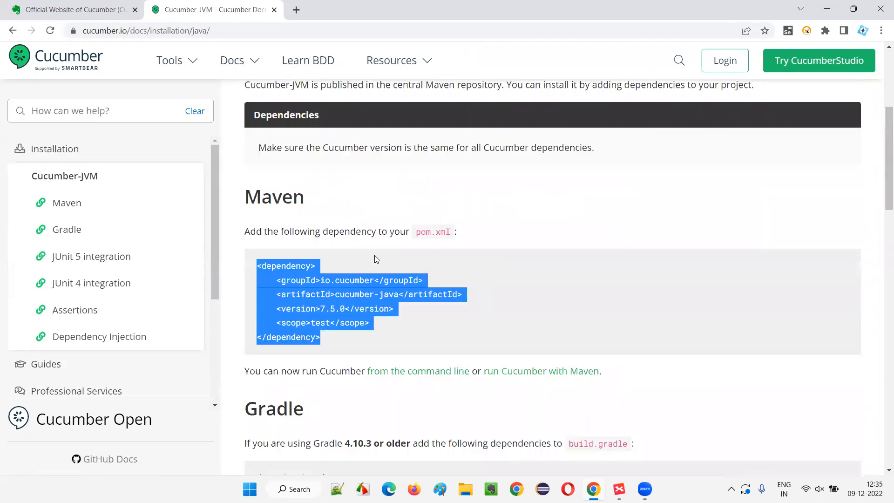
scroll(down, 3)
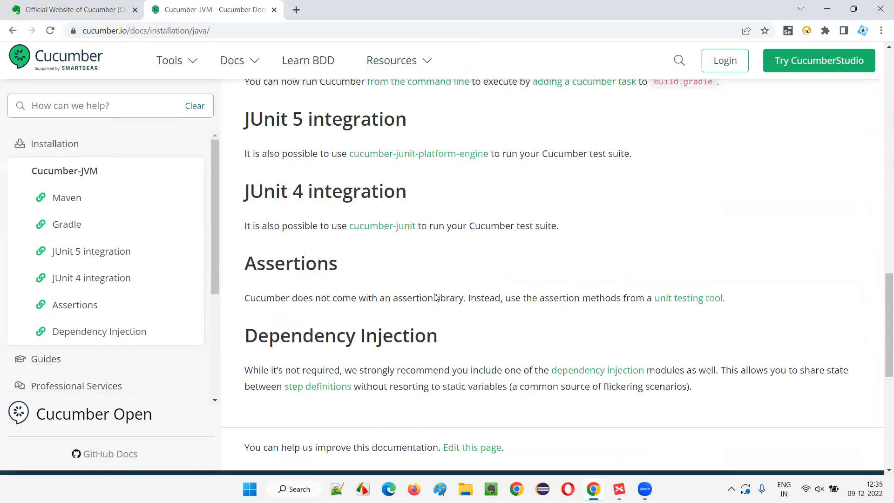
scroll(up, 3)
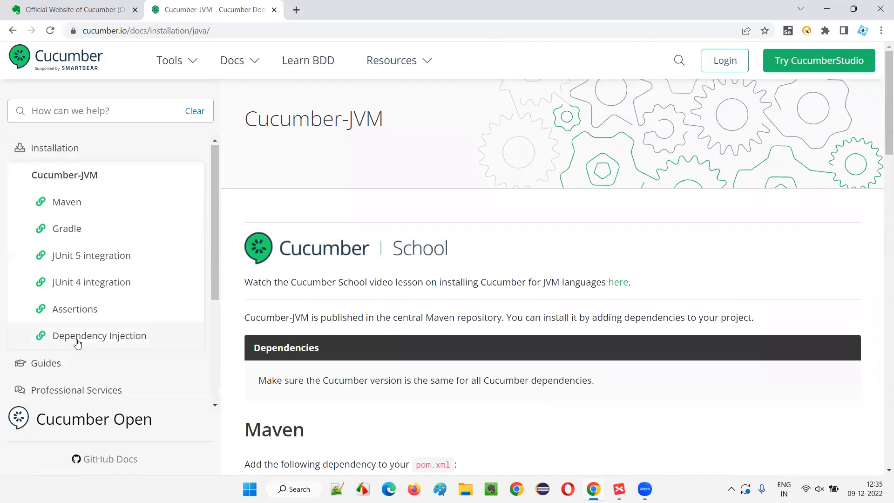
scroll(down, 3)
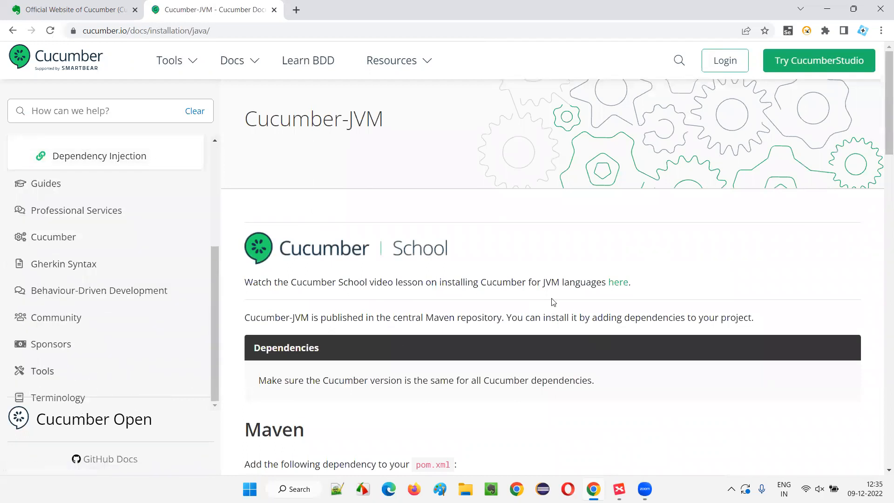
mouse_move(354, 142)
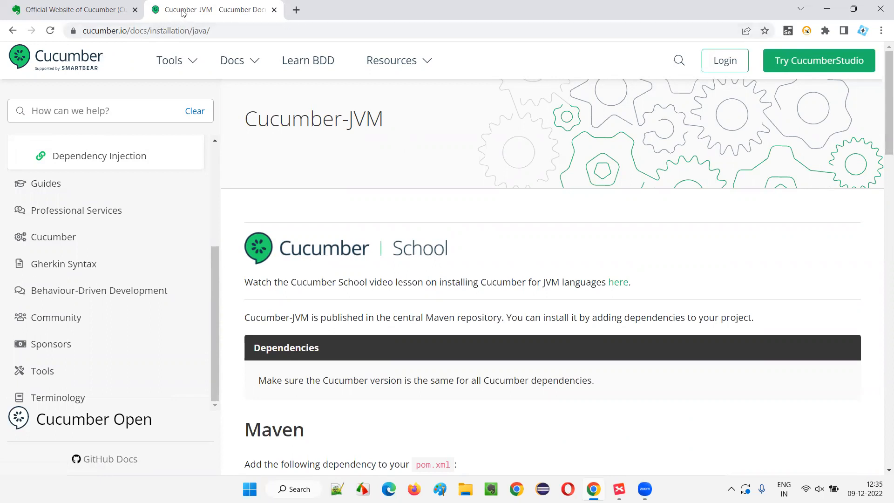
click(145, 31)
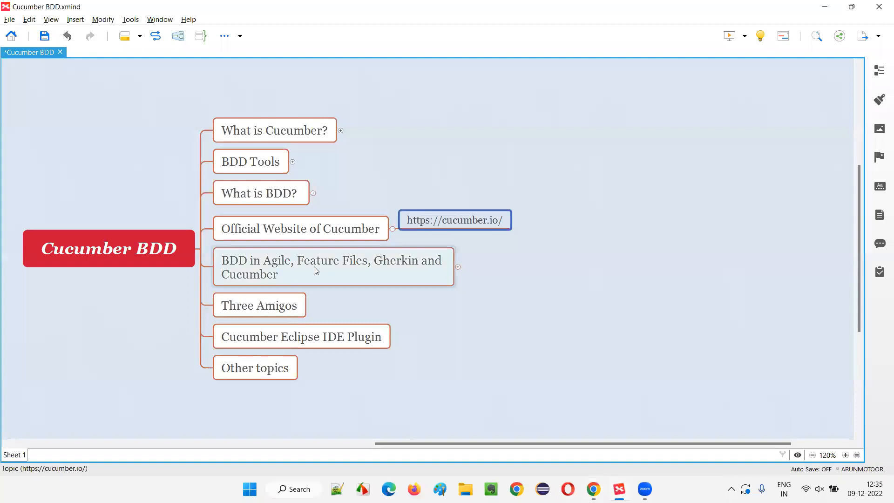
click(317, 266)
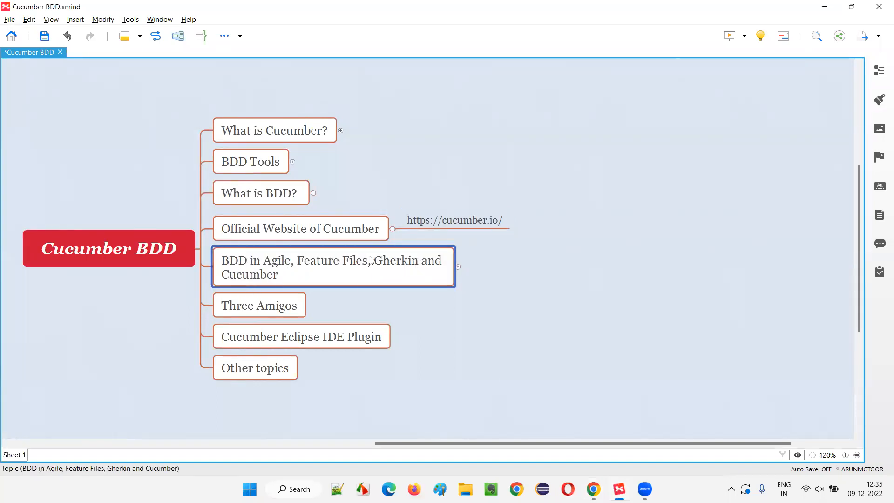
click(300, 229)
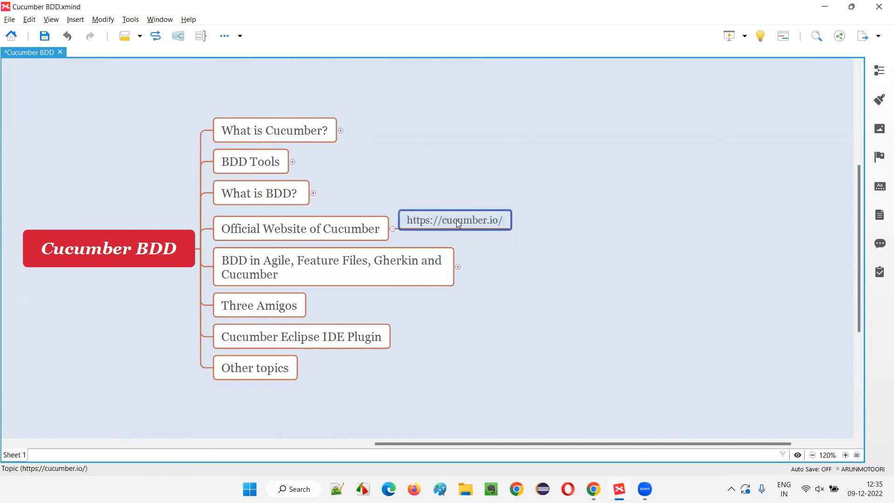
click(333, 266)
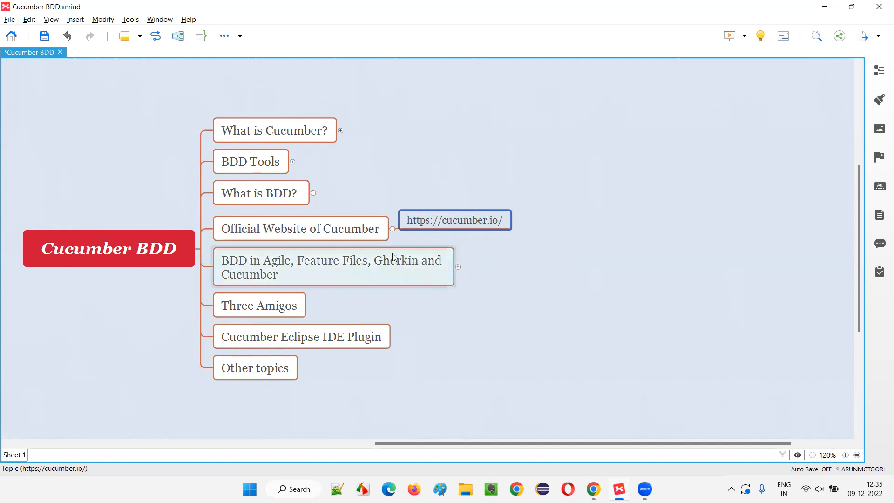
click(300, 229)
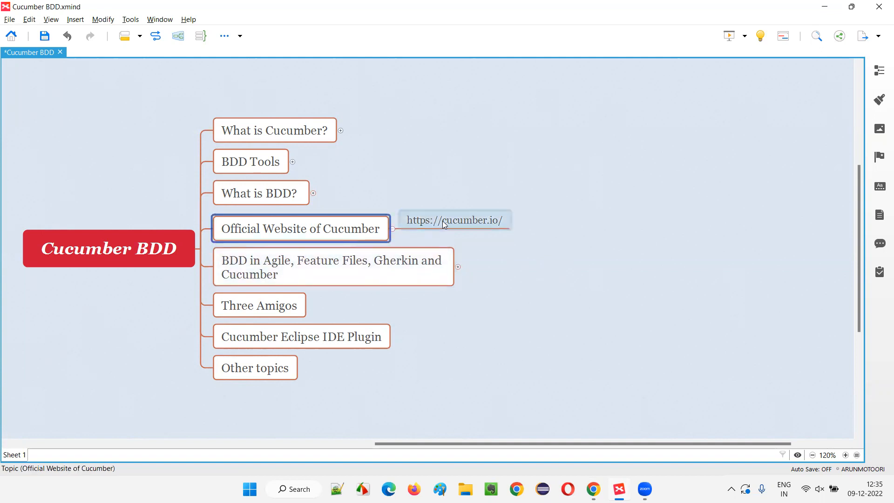
click(255, 268)
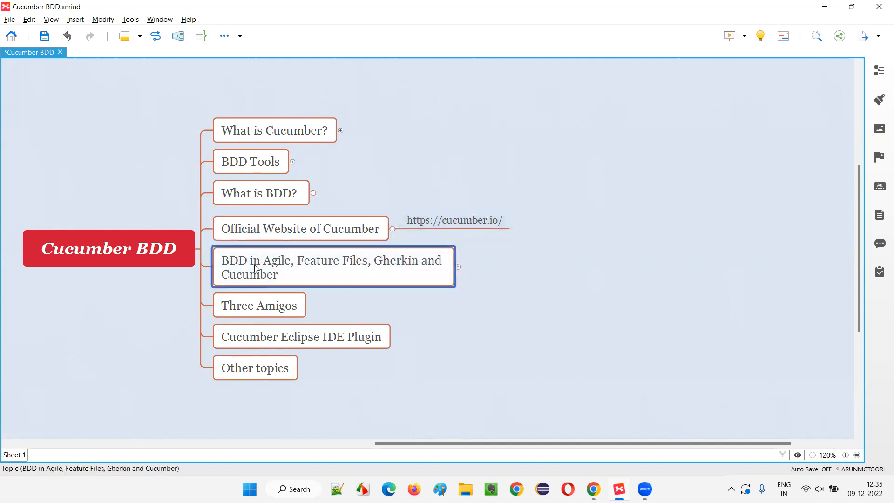
click(302, 230)
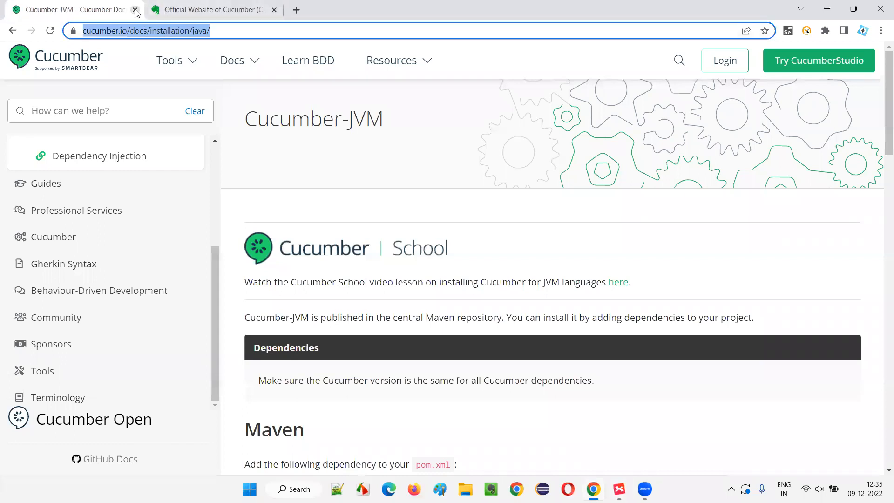
Close the Cucumber-JVM tab, leaving the Evernote 'Official Website of Cucumber' note showing
click(133, 9)
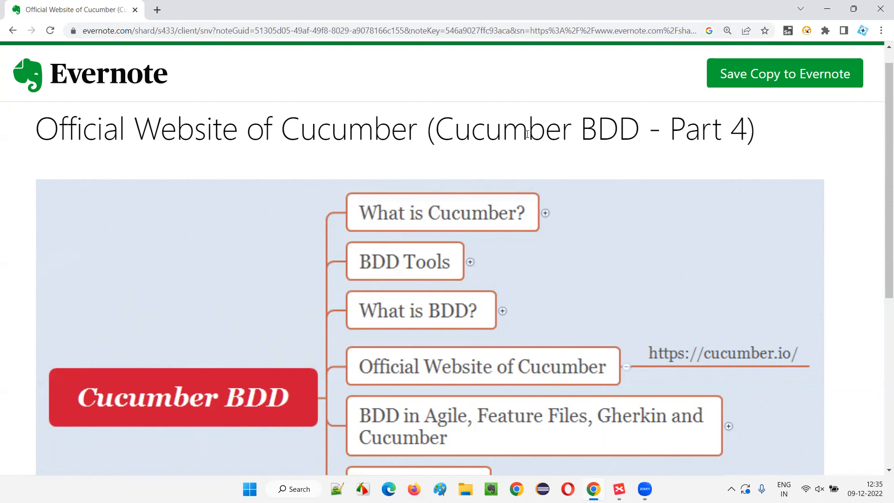
mouse_move(535, 216)
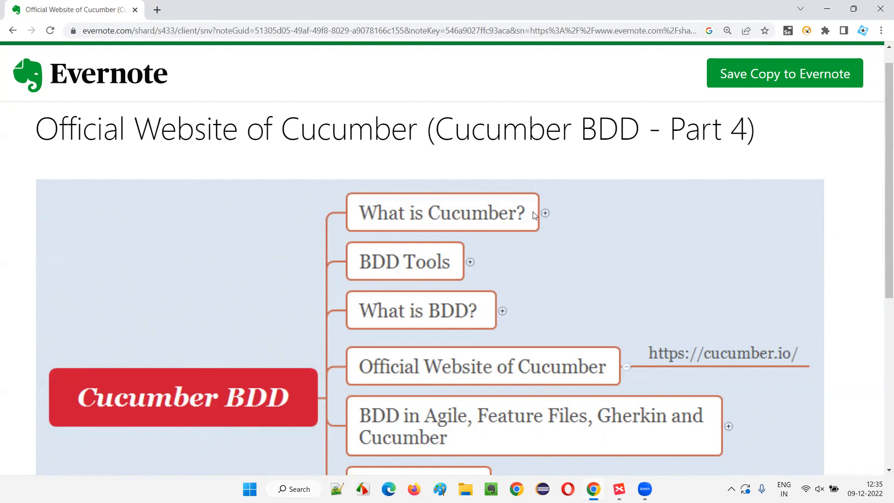